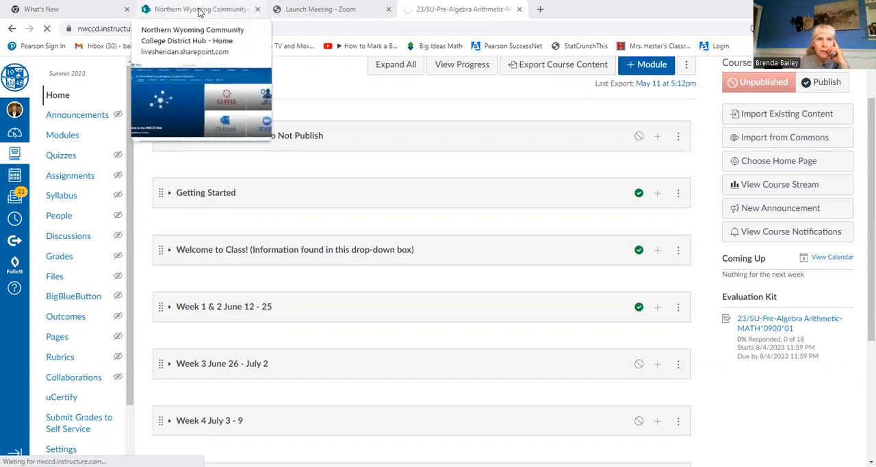
Step: Visit the college district hub page briefly, then return to the Pre-Algebra course Modules page
left_click(200, 8)
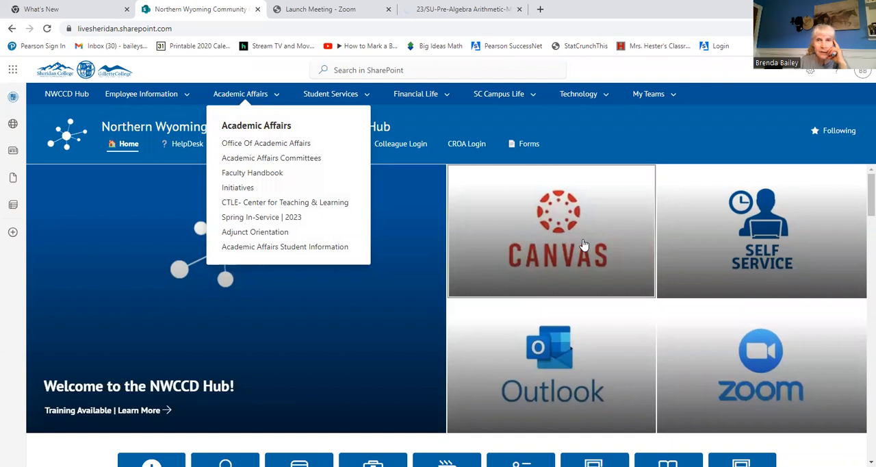
left_click(551, 230)
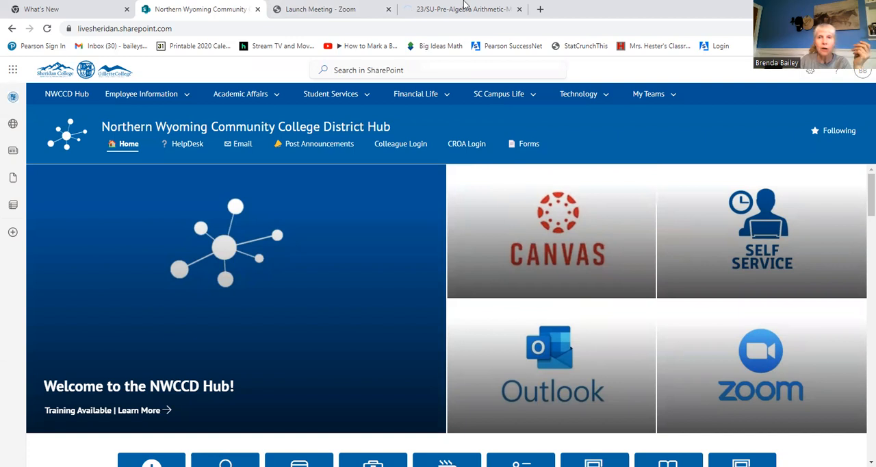
left_click(498, 93)
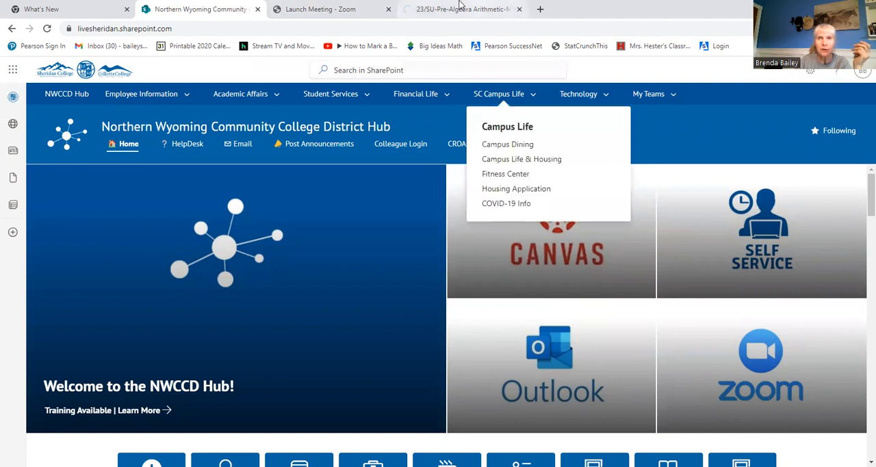
left_click(463, 8)
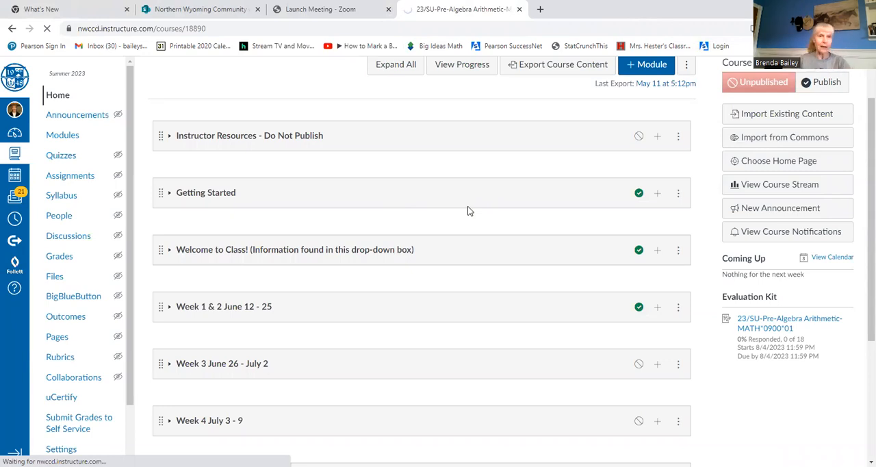
mouse_move(356, 172)
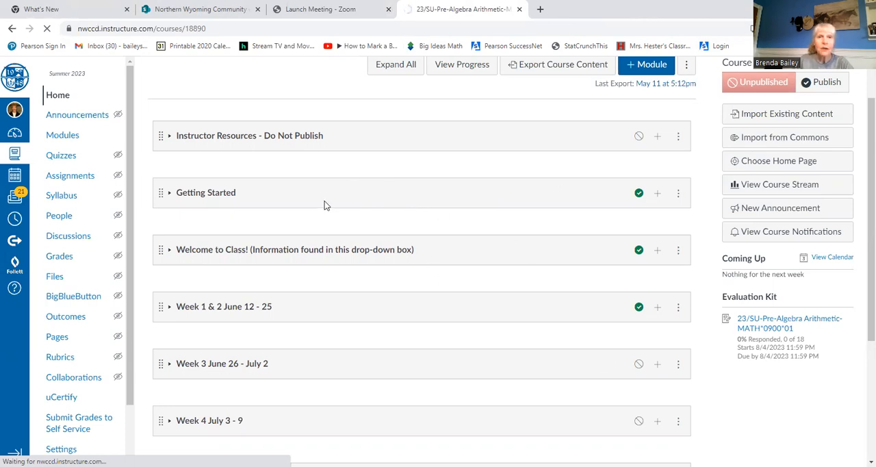
mouse_move(315, 300)
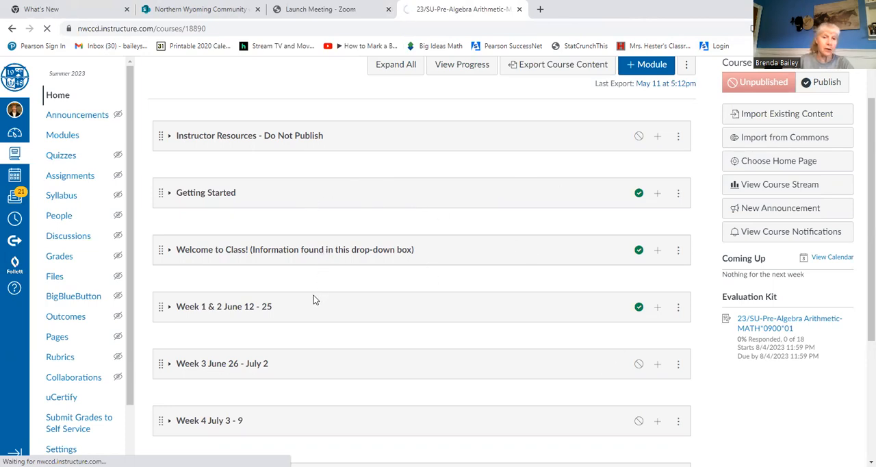
mouse_move(383, 260)
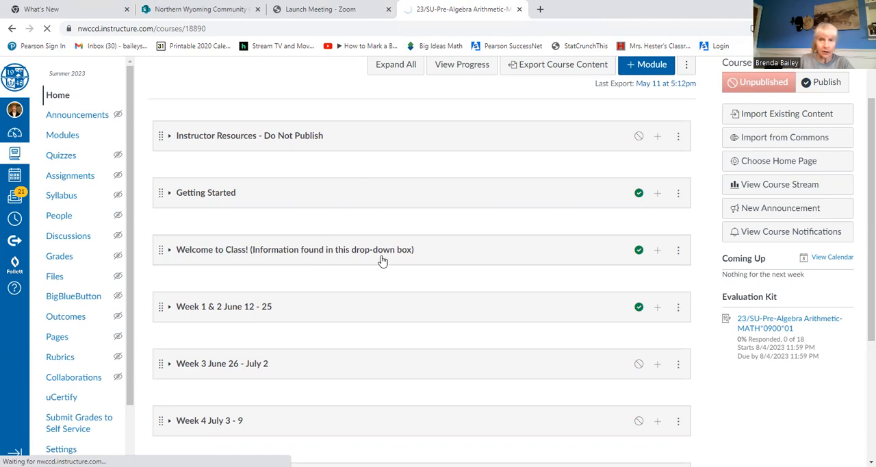
mouse_move(239, 195)
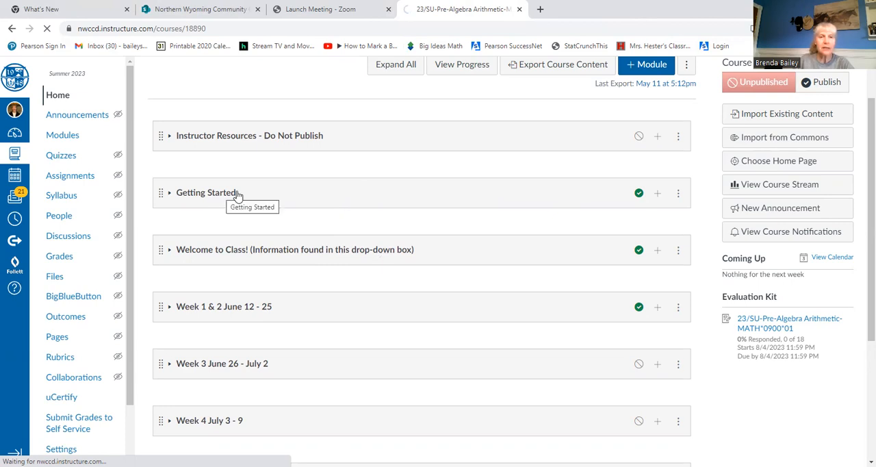
mouse_move(173, 200)
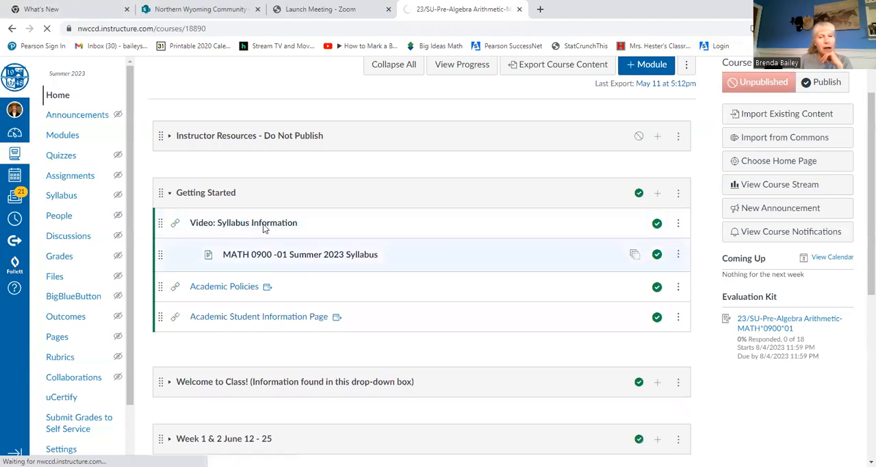
Step: Review items in the Getting Started module before moving on
left_click(244, 221)
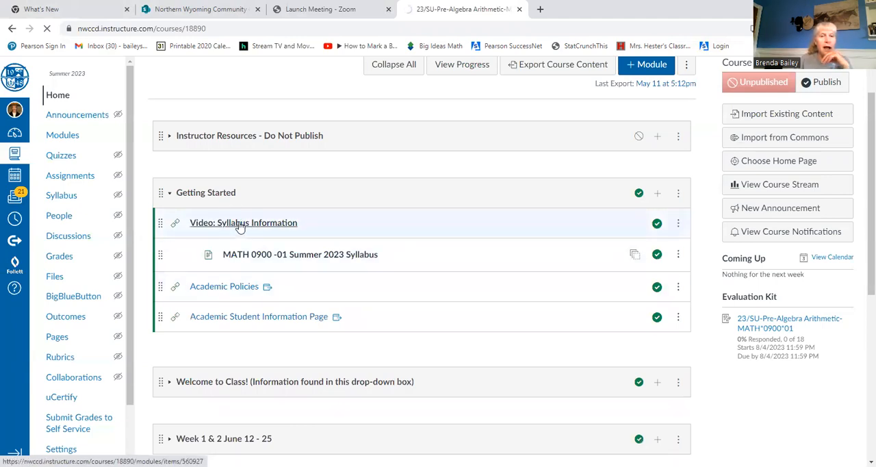
mouse_move(244, 222)
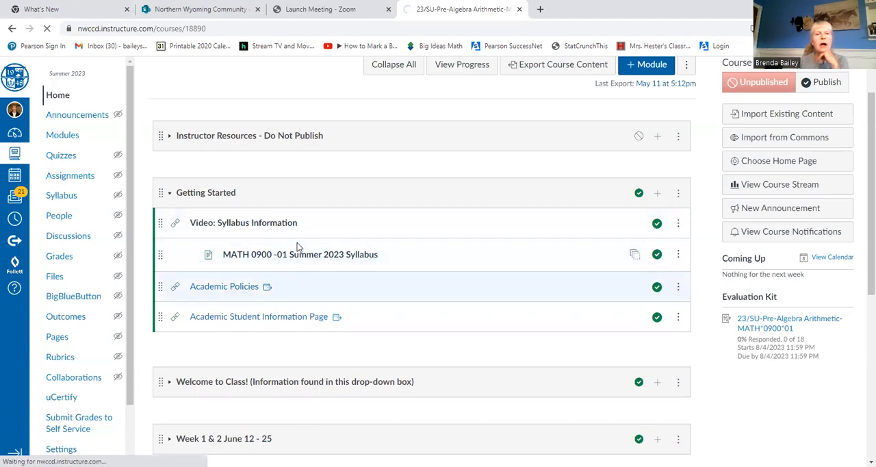
mouse_move(300, 255)
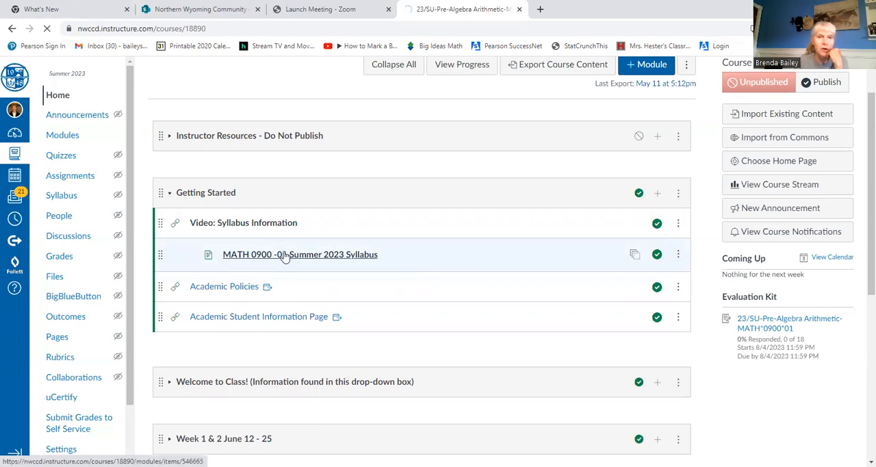
mouse_move(281, 254)
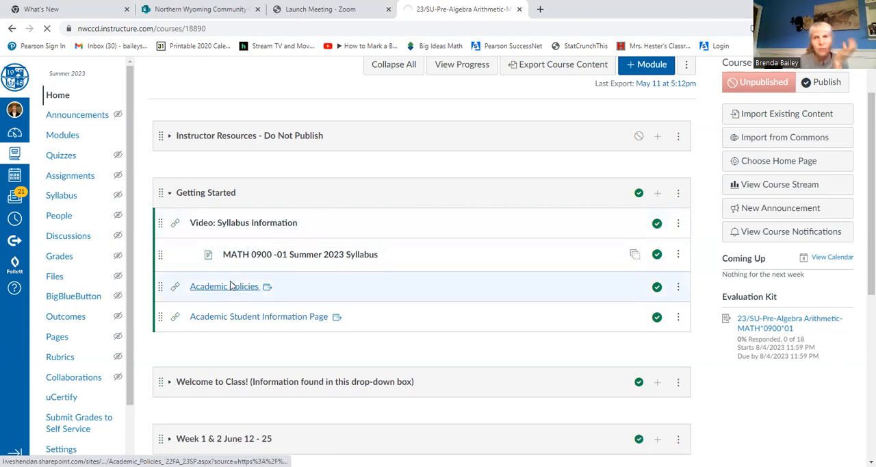
left_click(225, 286)
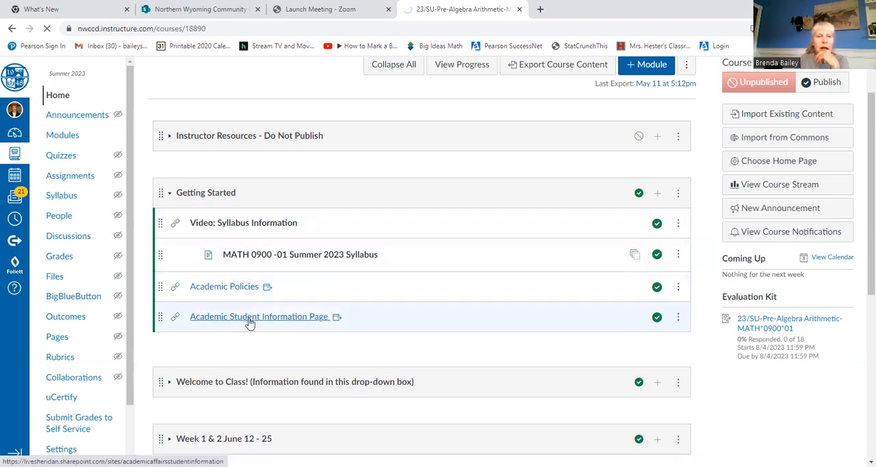
mouse_move(257, 317)
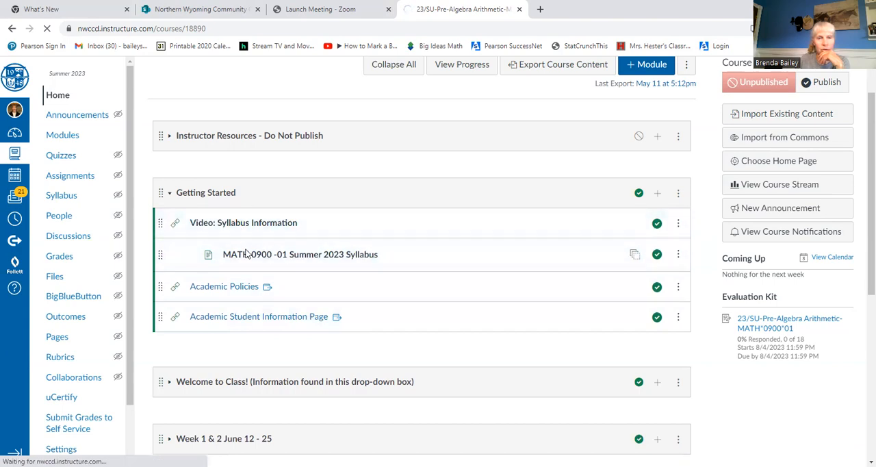
left_click(300, 255)
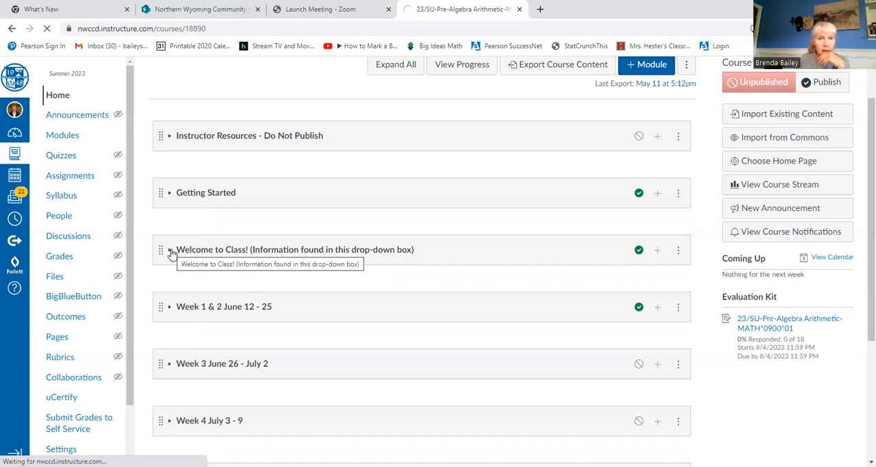
Step: Expand Welcome to Class! to reveal the Pearson registration video, registration PDF and MyMathLab video
left_click(169, 249)
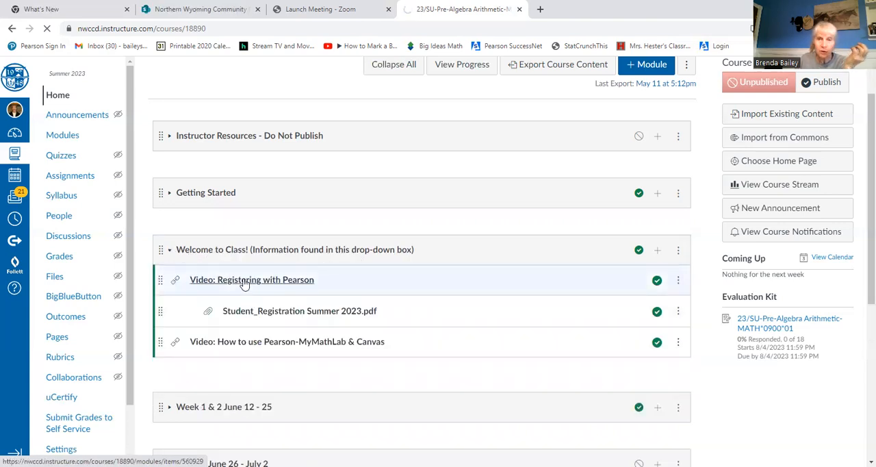
mouse_move(251, 279)
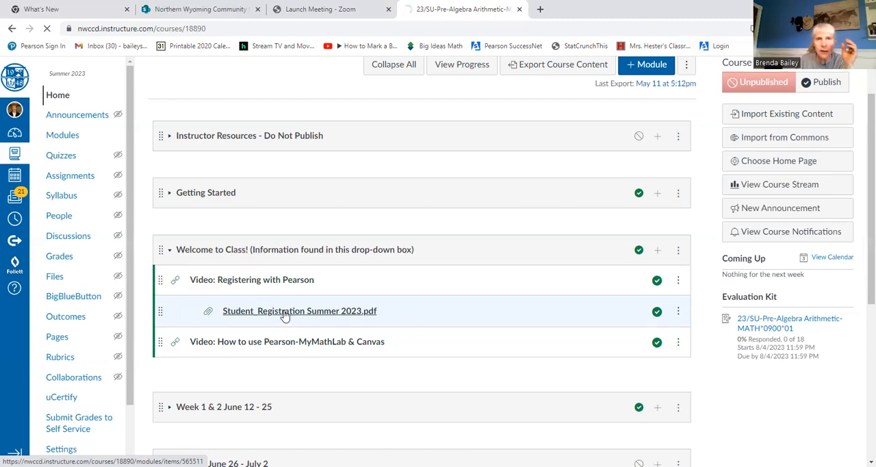
mouse_move(298, 311)
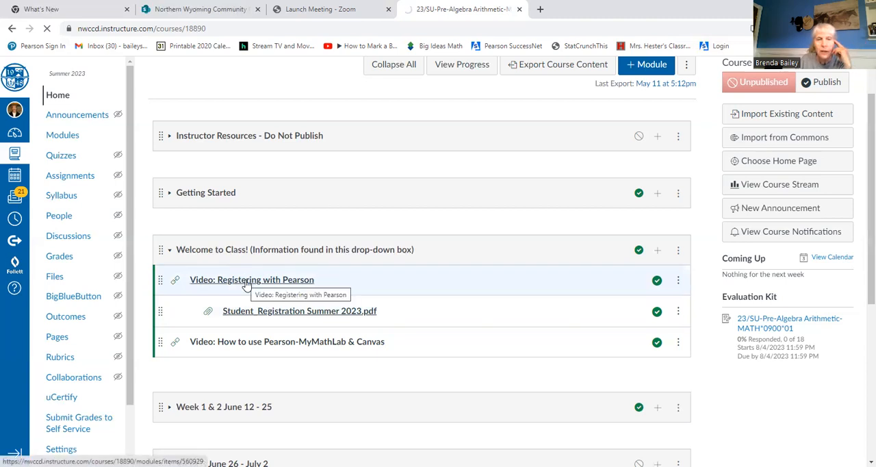
scroll("down", 3)
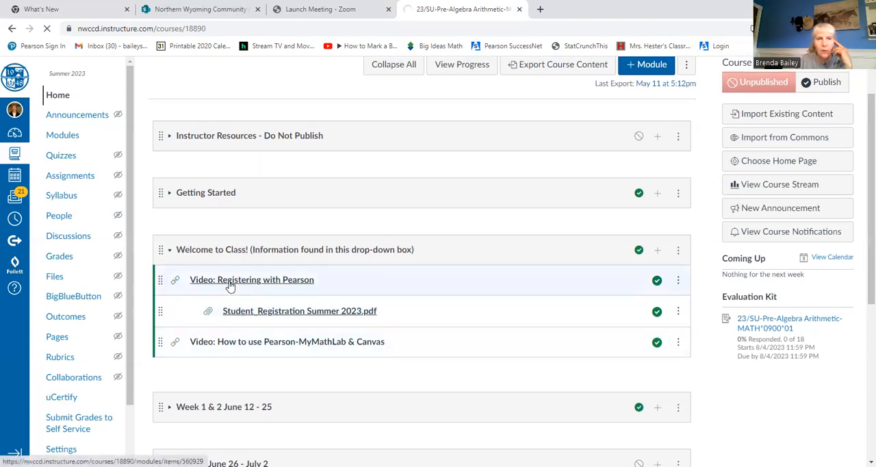
mouse_move(252, 279)
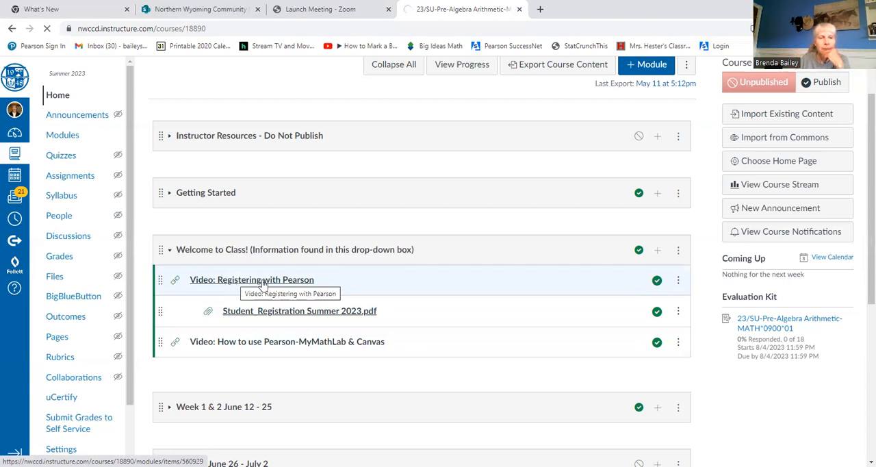
scroll("down", 3)
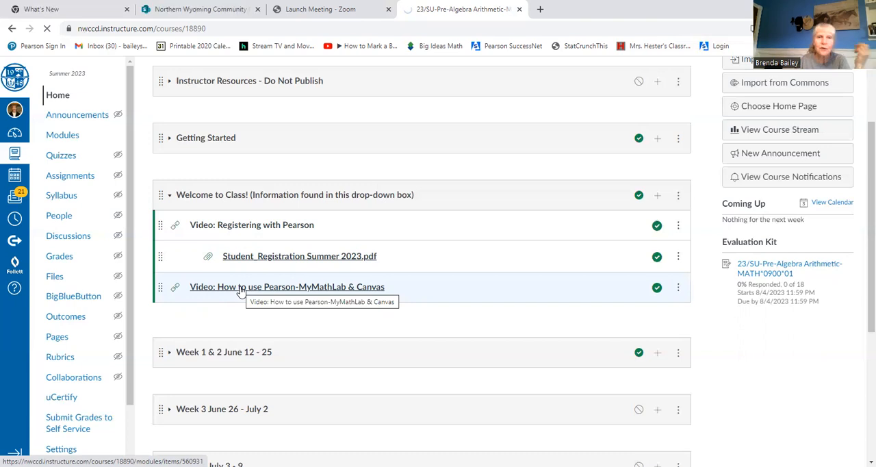
mouse_move(274, 231)
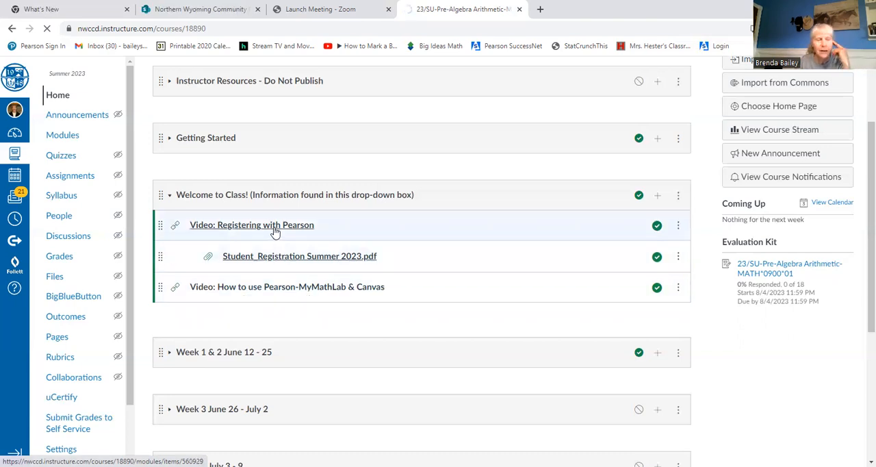
mouse_move(252, 224)
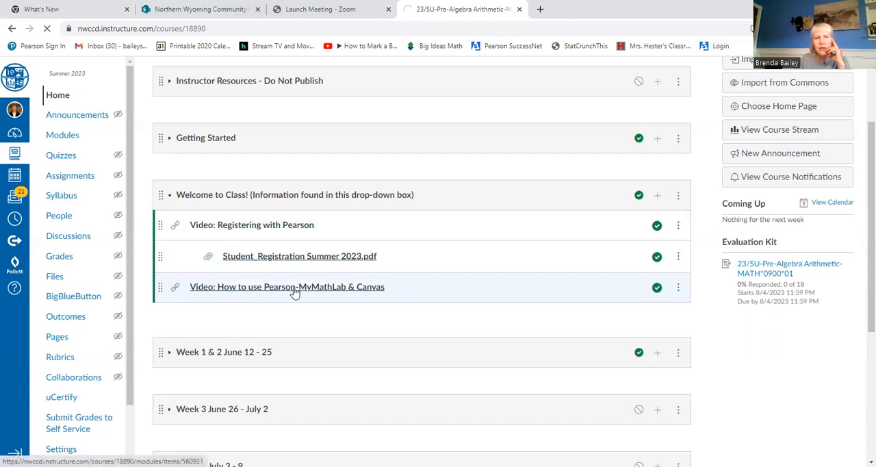
mouse_move(294, 293)
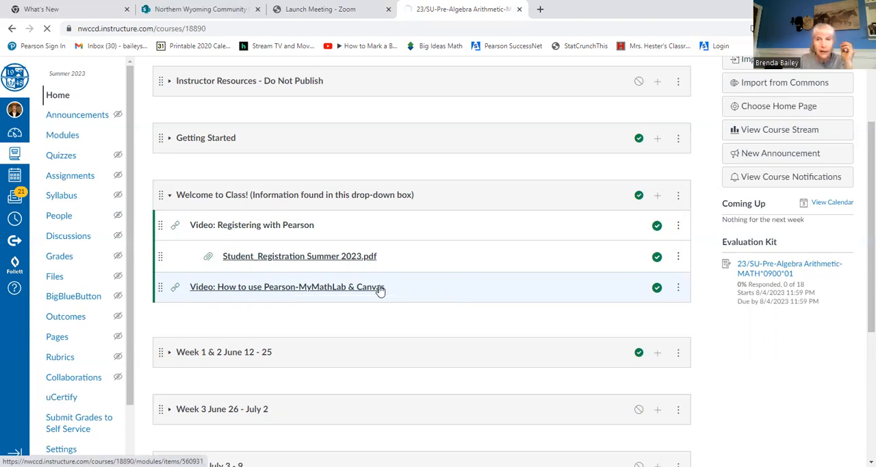
mouse_move(378, 287)
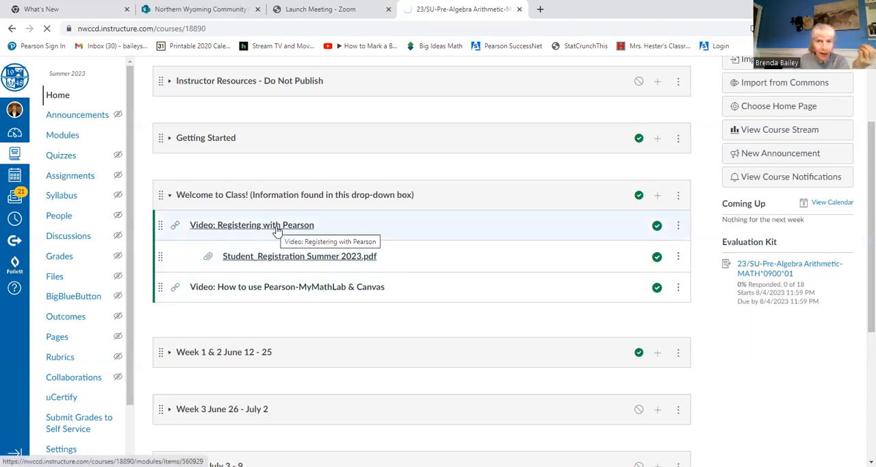
scroll("down", 3)
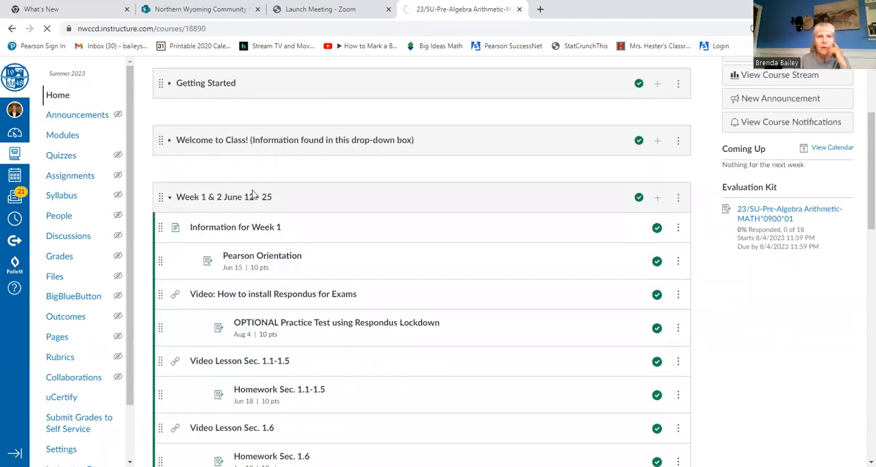
mouse_move(316, 227)
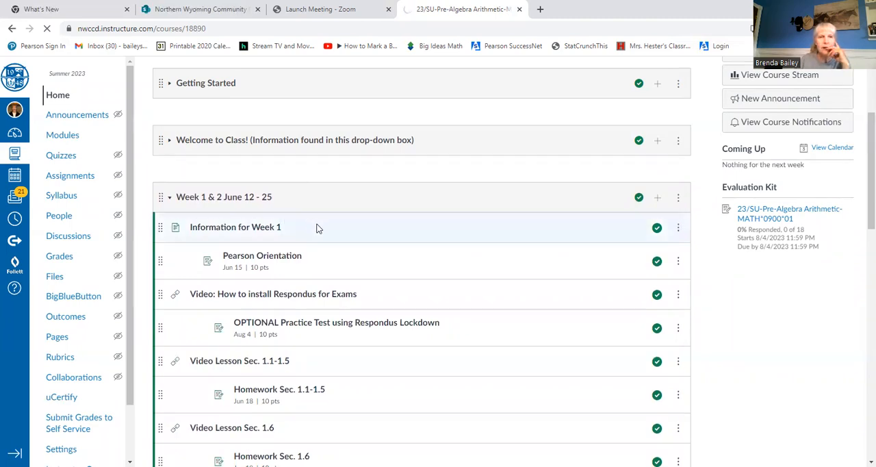
scroll("down", 3)
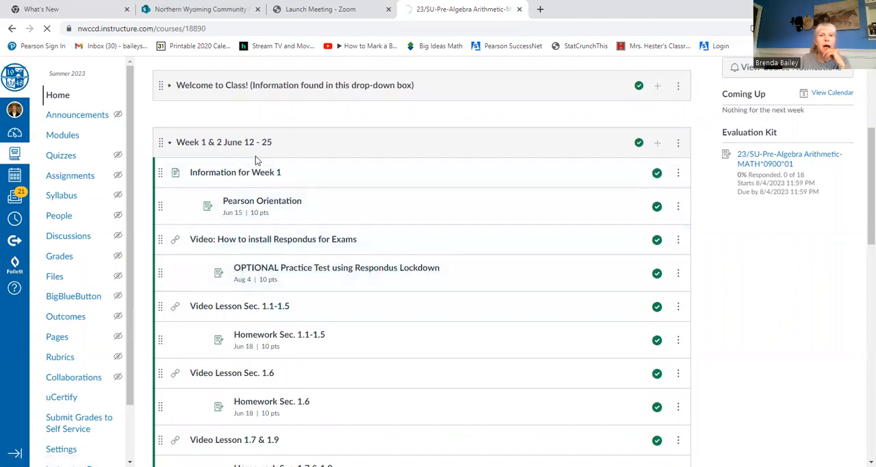
scroll("down", 3)
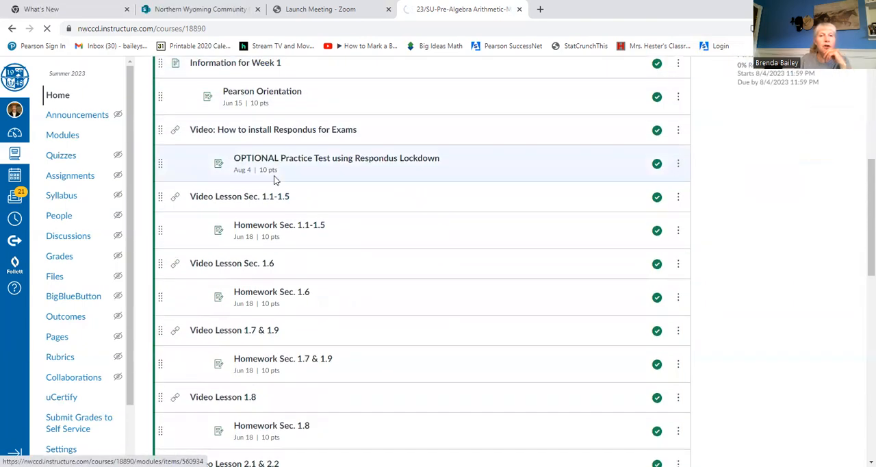
scroll("down", 3)
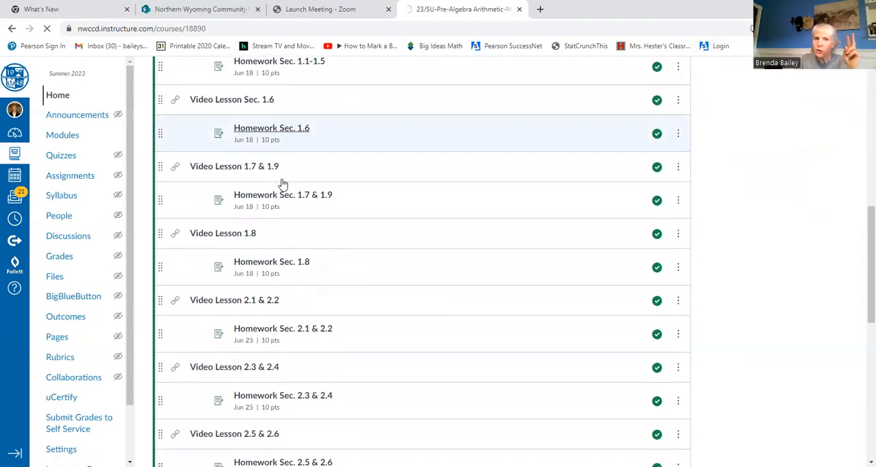
scroll("down", 3)
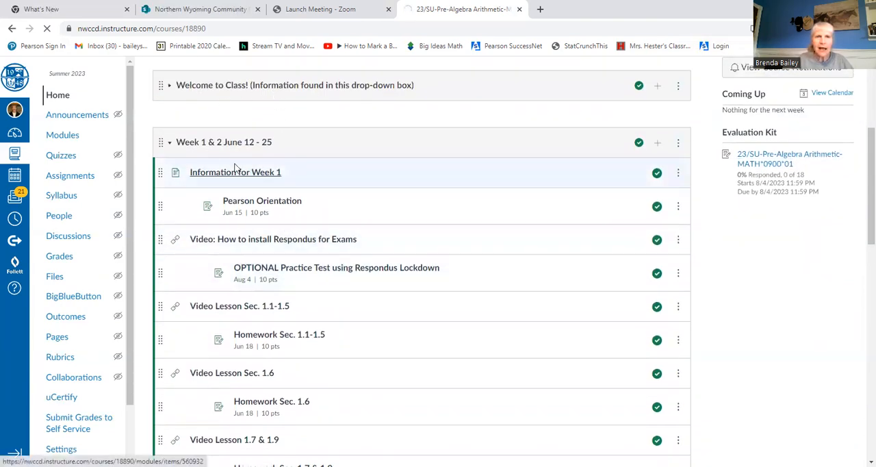
left_click(236, 172)
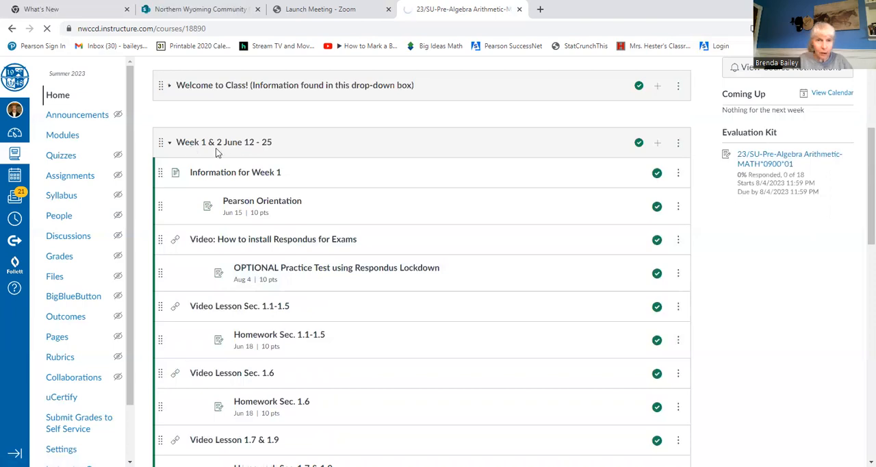
Step: Expand Week 3 June 26 - July 2 to list Information for Week 3, chapter 3–4 video lessons and homework
scroll("down", 3)
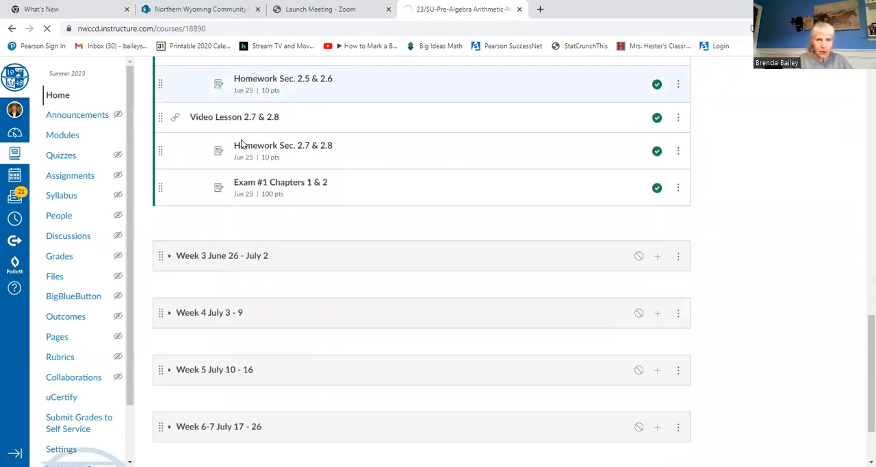
scroll("down", 3)
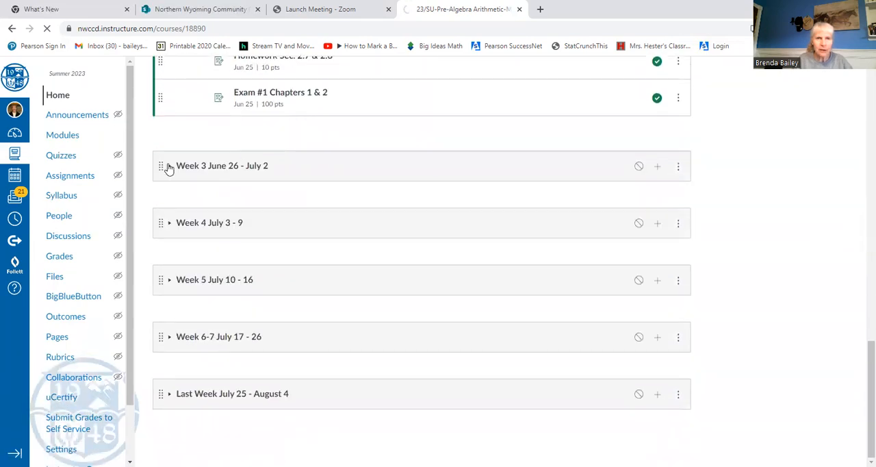
left_click(169, 164)
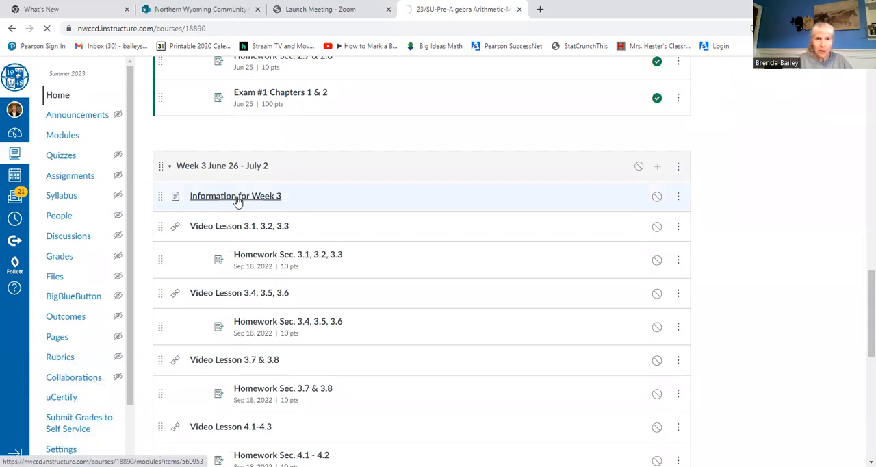
mouse_move(235, 196)
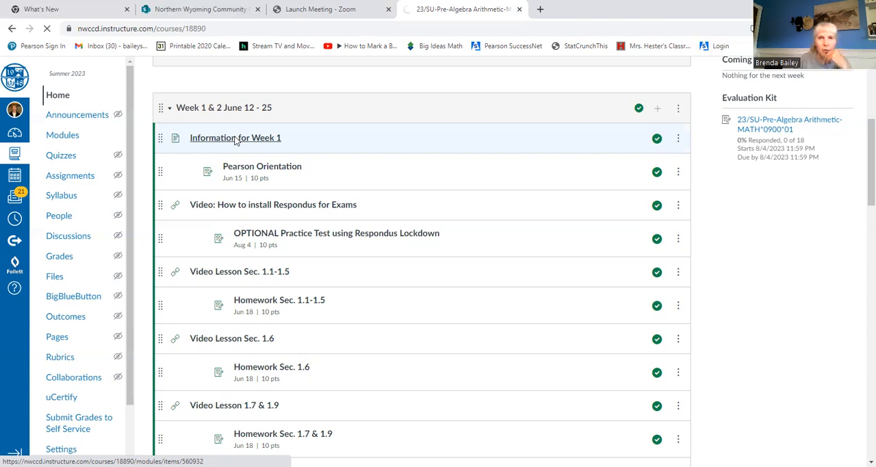
left_click(262, 167)
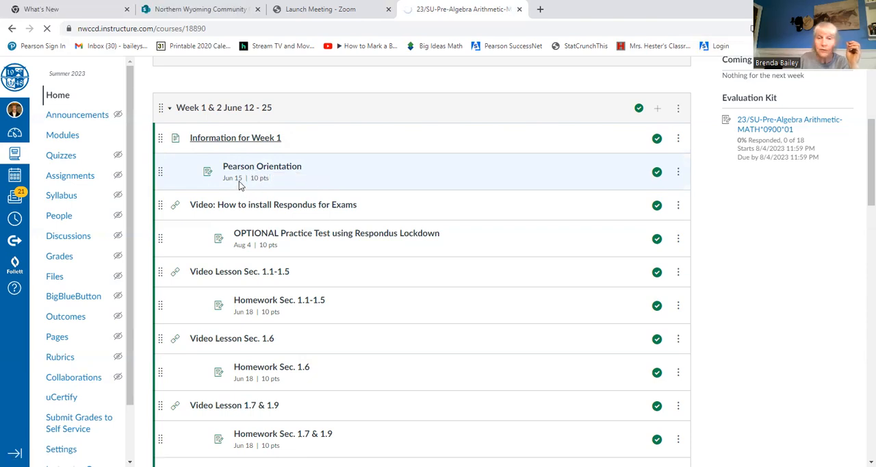
left_click(261, 165)
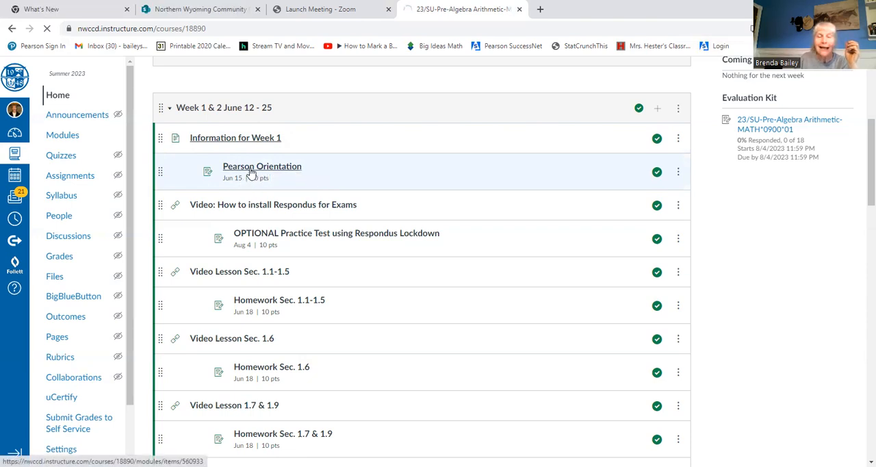
mouse_move(261, 166)
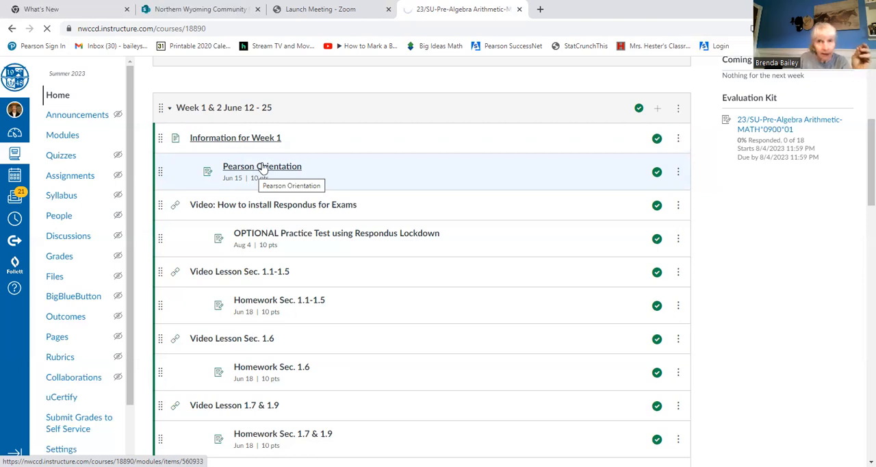
mouse_move(262, 170)
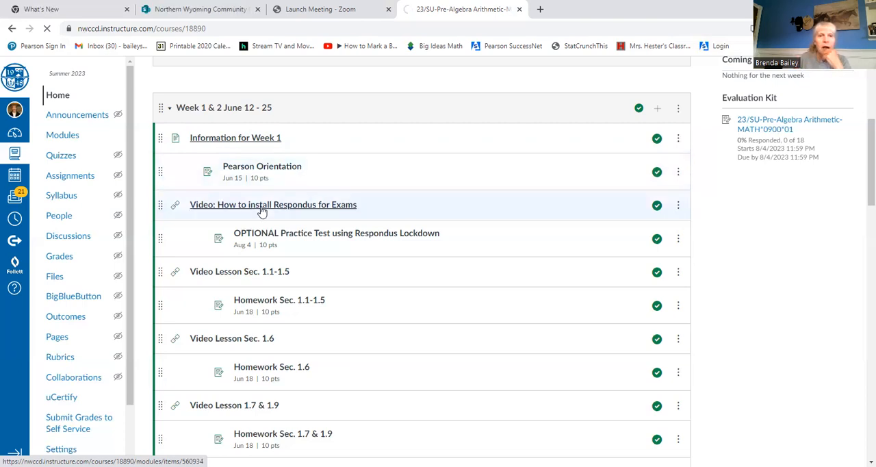
scroll("down", 3)
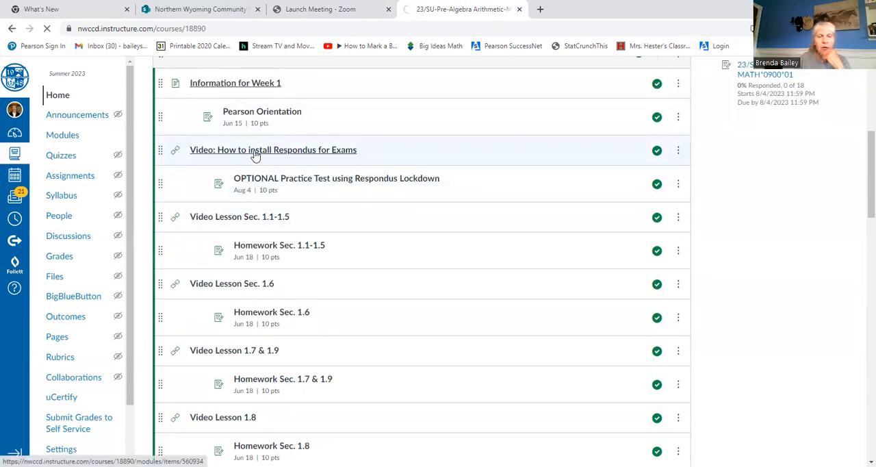
mouse_move(274, 149)
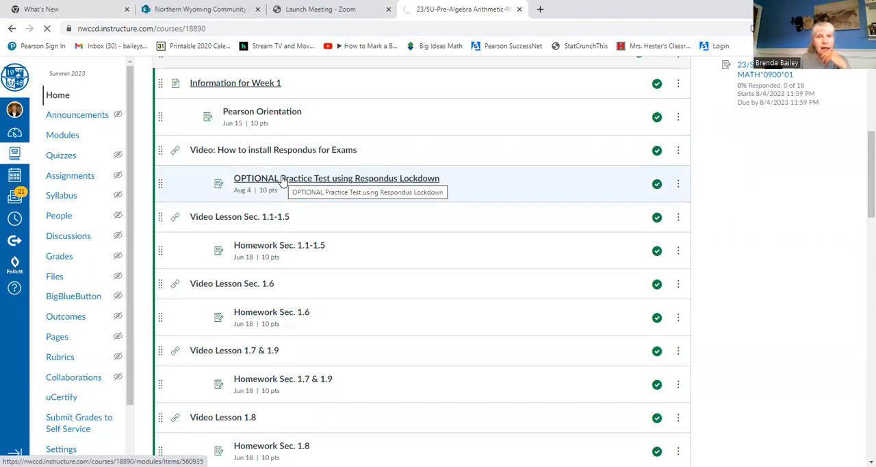
mouse_move(293, 186)
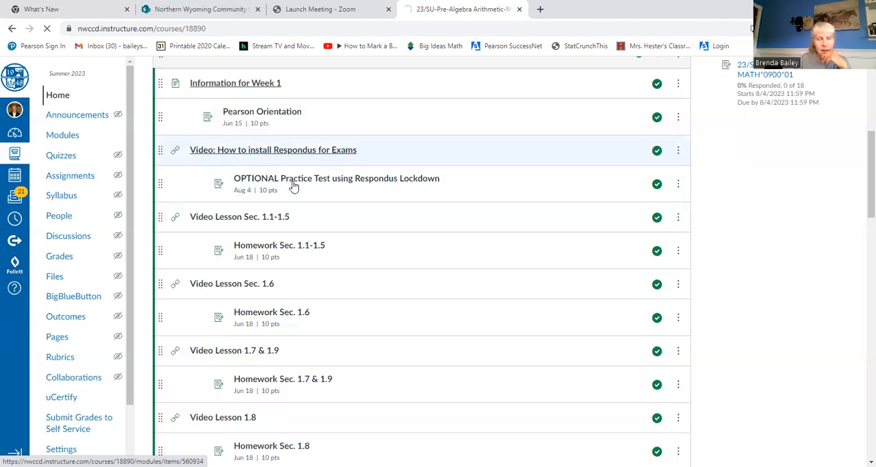
mouse_move(293, 185)
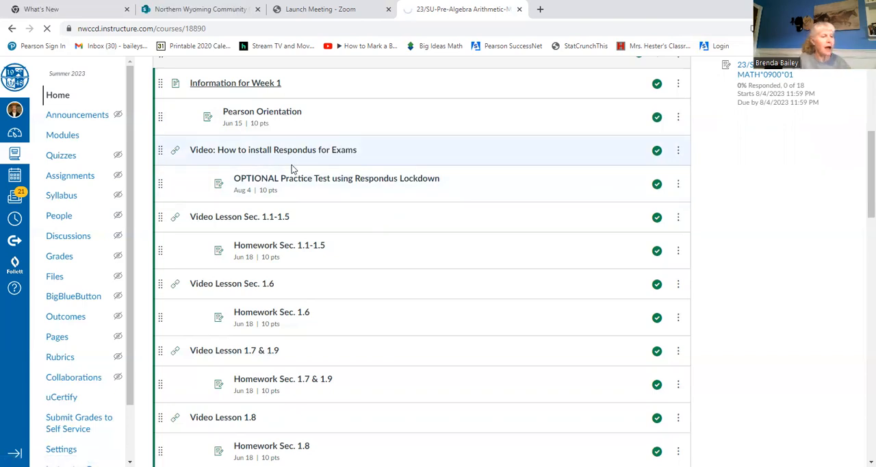
mouse_move(294, 184)
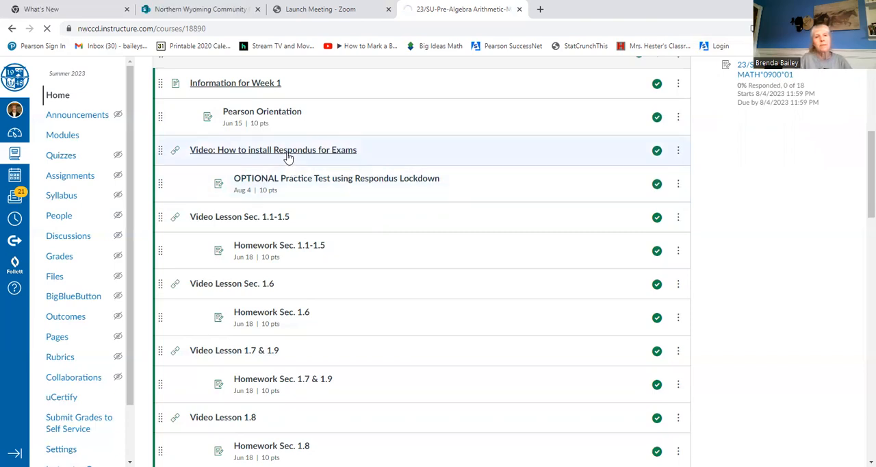
mouse_move(274, 149)
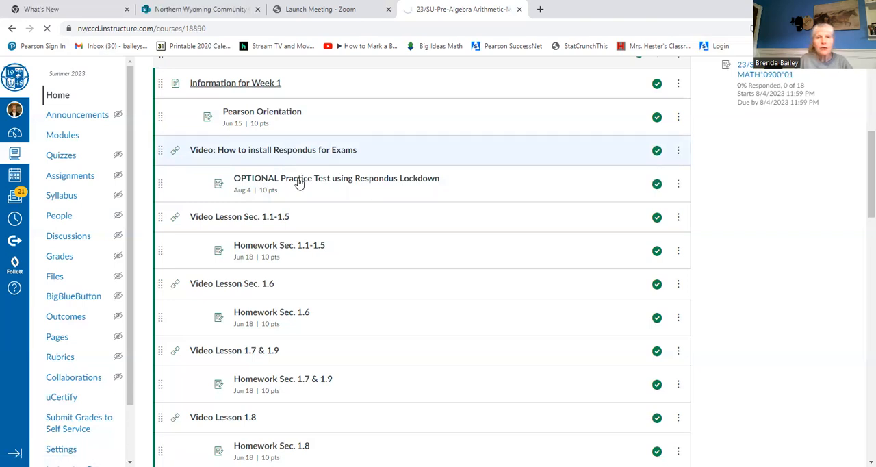
left_click(337, 178)
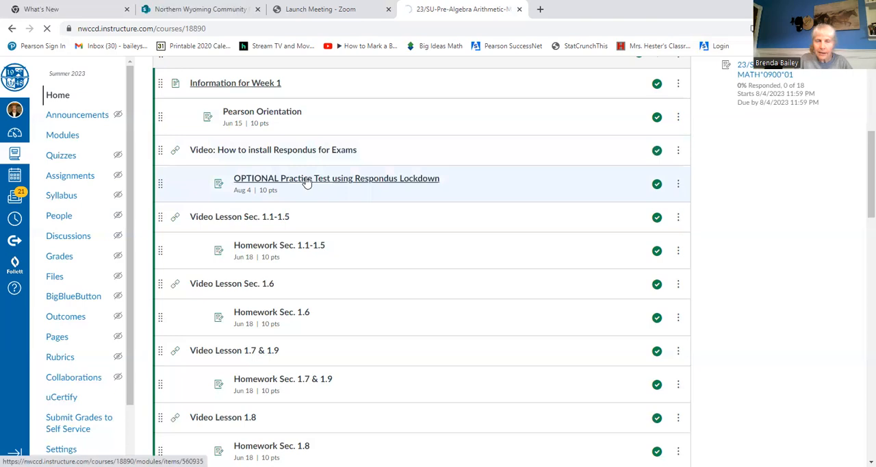
mouse_move(337, 178)
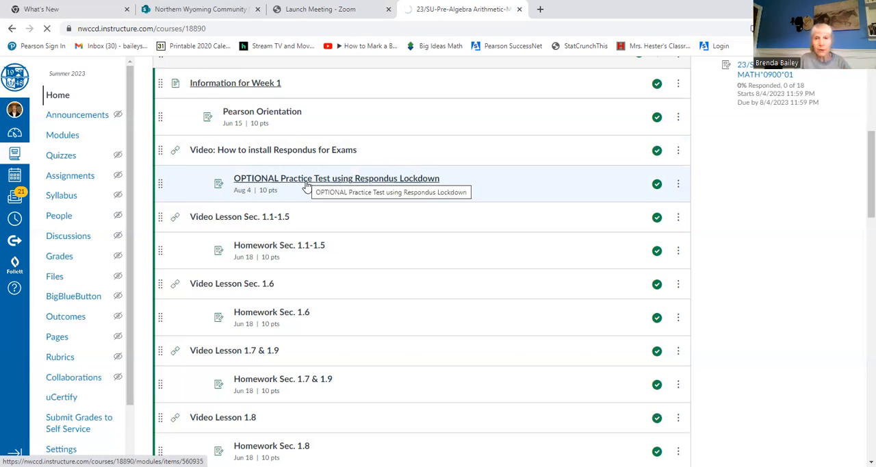
scroll("down", 3)
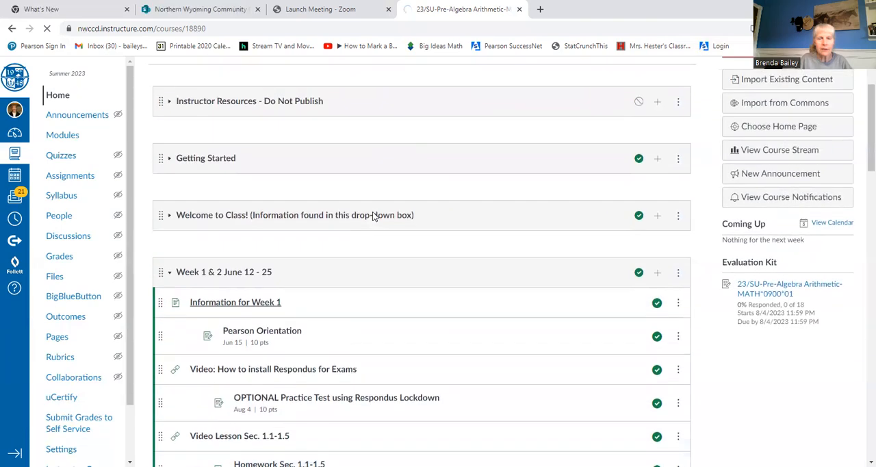
Step: Collapse Week 1 & 2 and Week 3 so only module headings remain listed
scroll("down", 3)
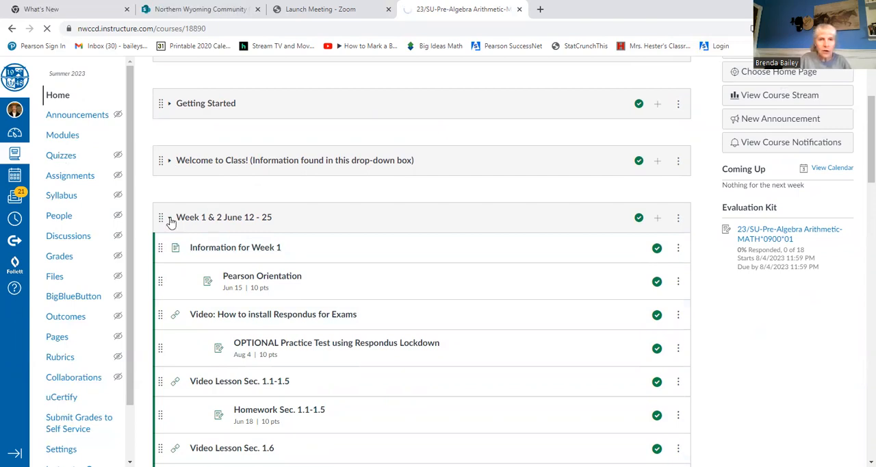
left_click(162, 216)
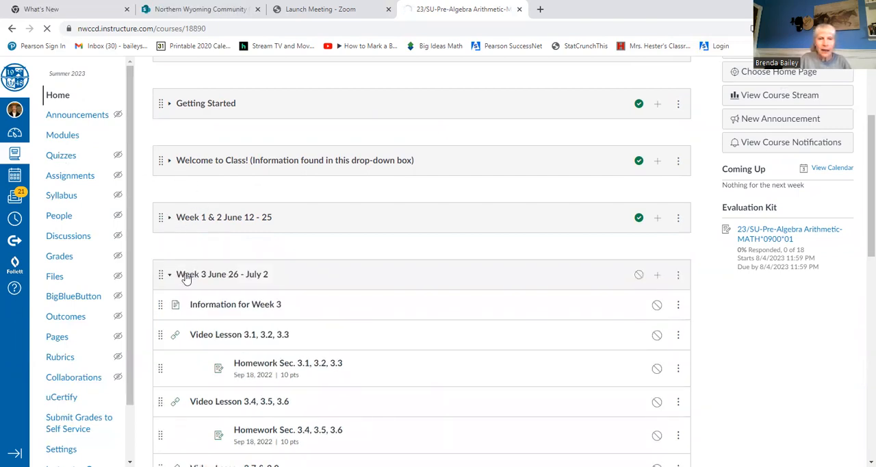
left_click(168, 274)
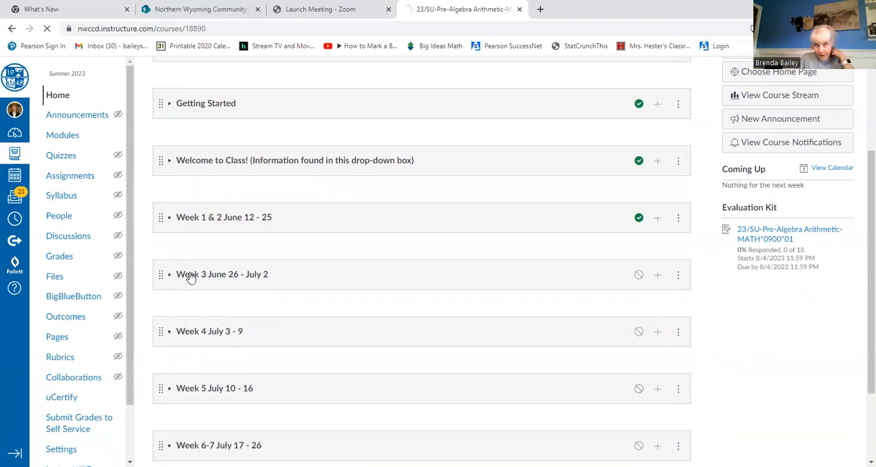
mouse_move(192, 274)
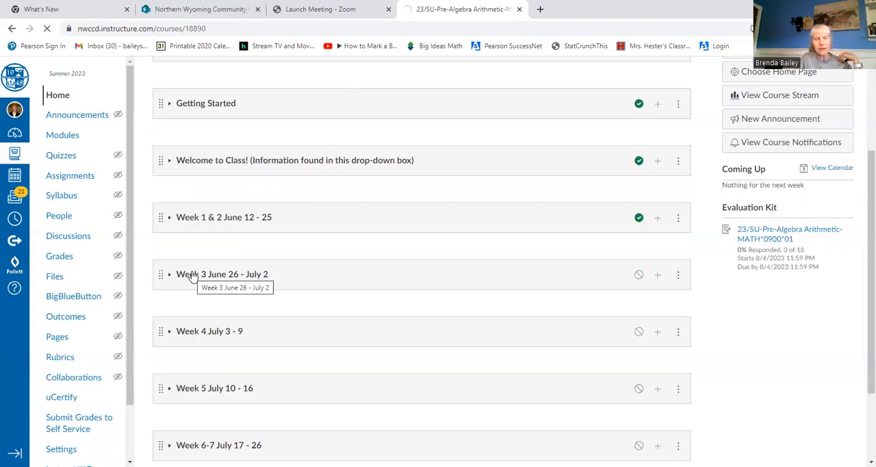
mouse_move(184, 242)
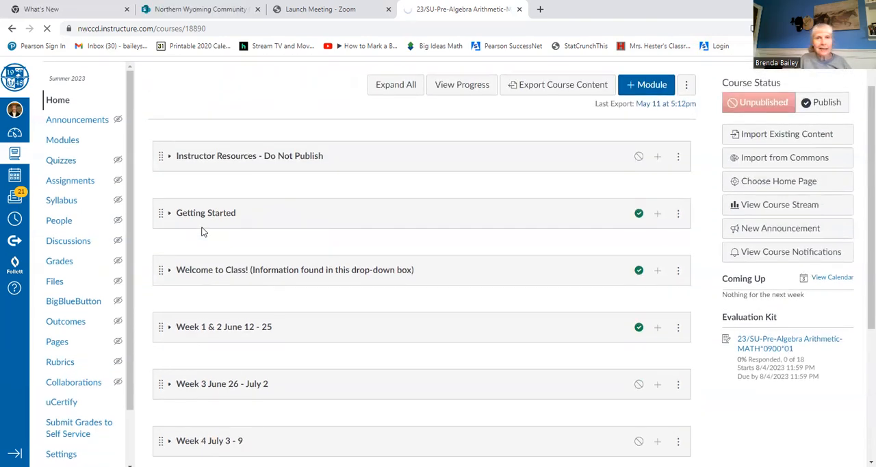
mouse_move(180, 227)
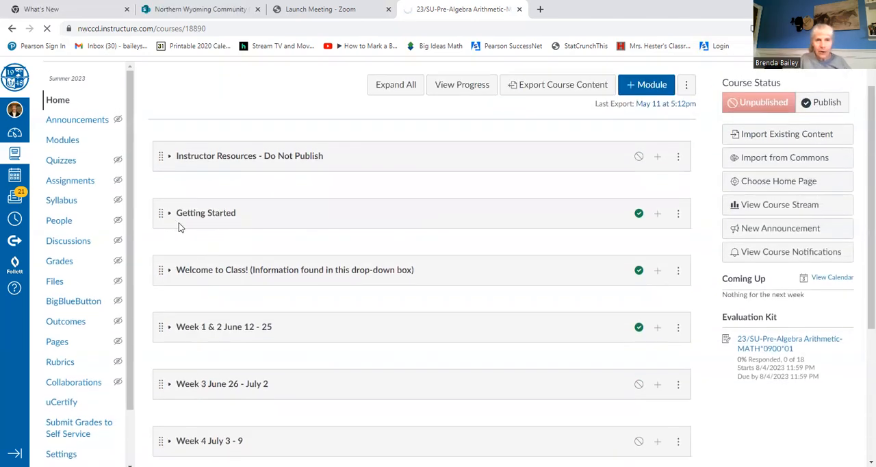
Step: Expand Getting Started to show the syllabus video, syllabus file and academic policy pages
left_click(169, 213)
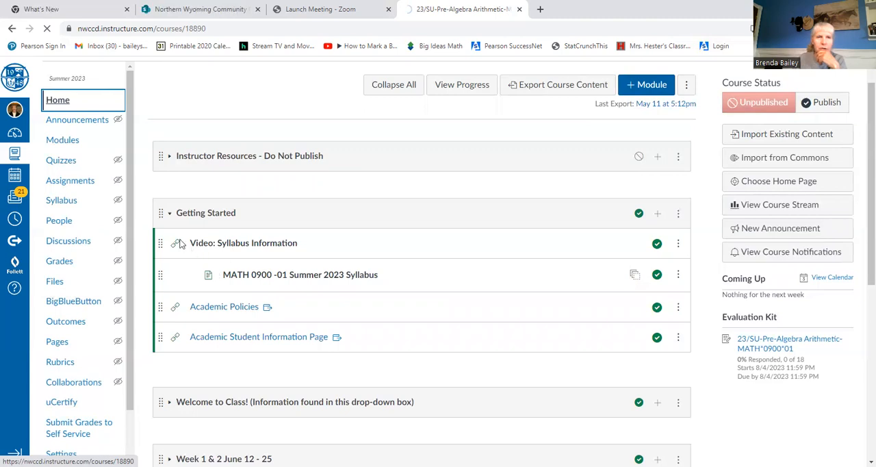
mouse_move(85, 287)
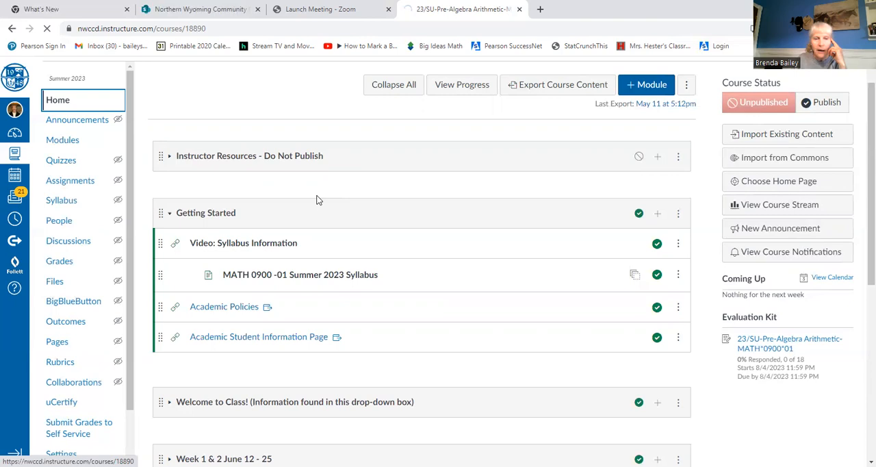
scroll("down", 3)
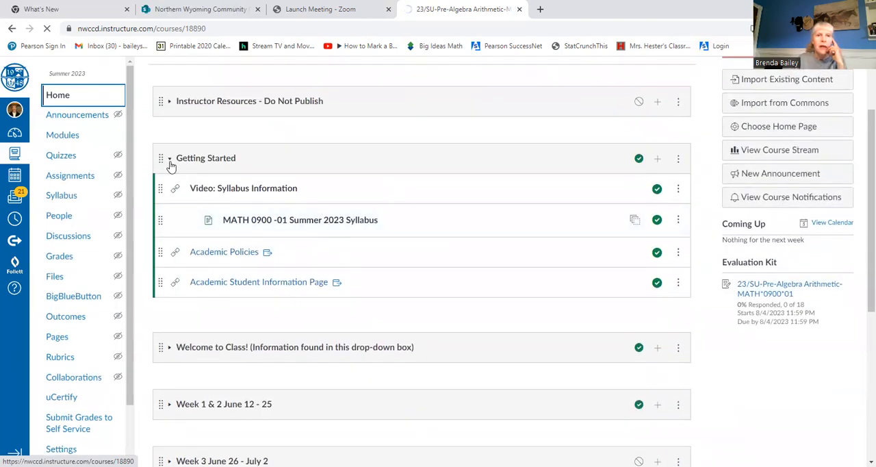
Step: Collapse Getting Started and expand Welcome to Class! with its Pearson registration items
left_click(170, 158)
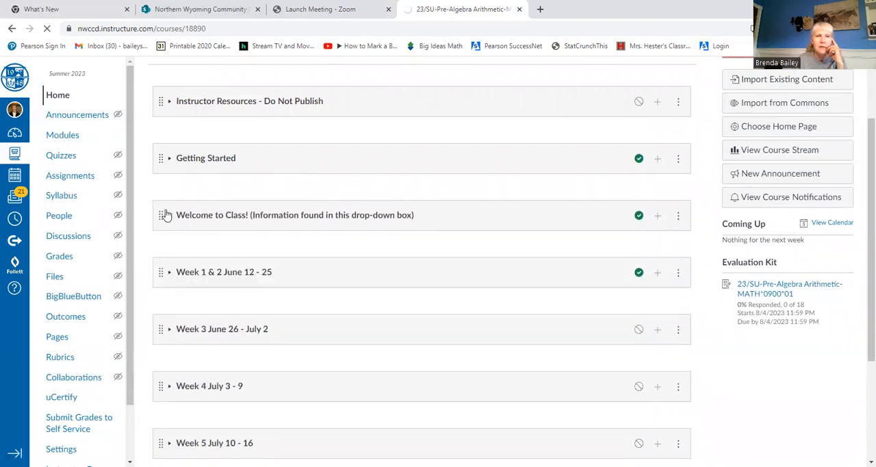
left_click(170, 215)
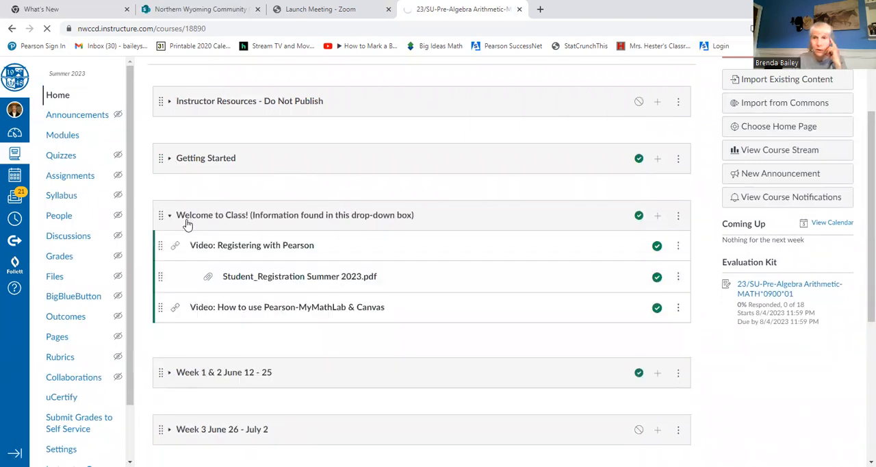